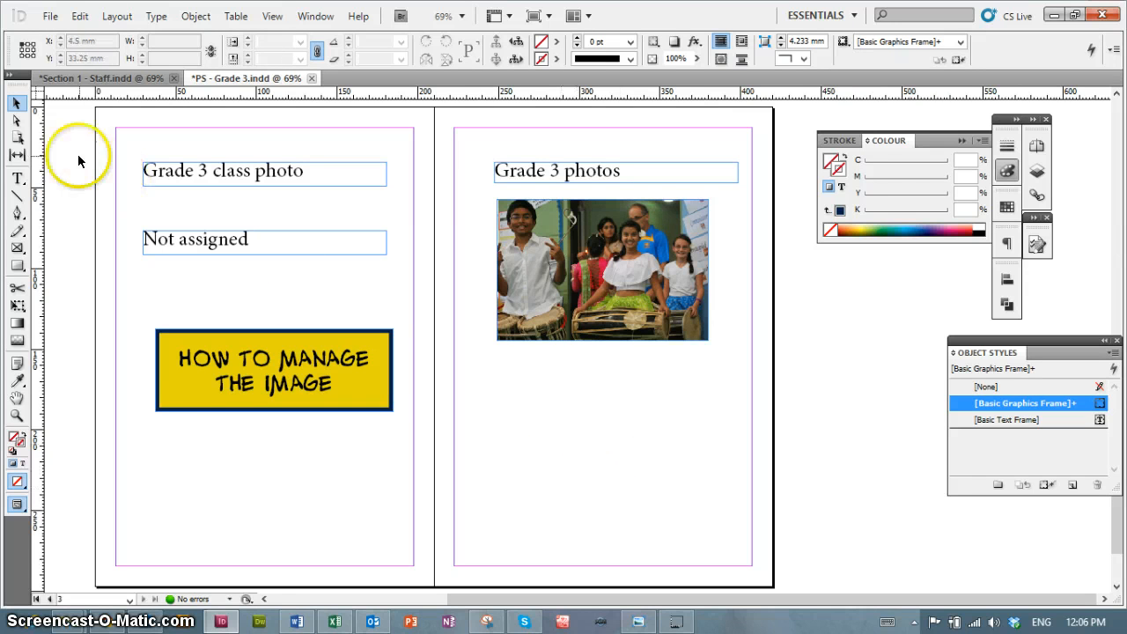
Select the Grade 3 photo frame with the Selection Tool.
click(16, 104)
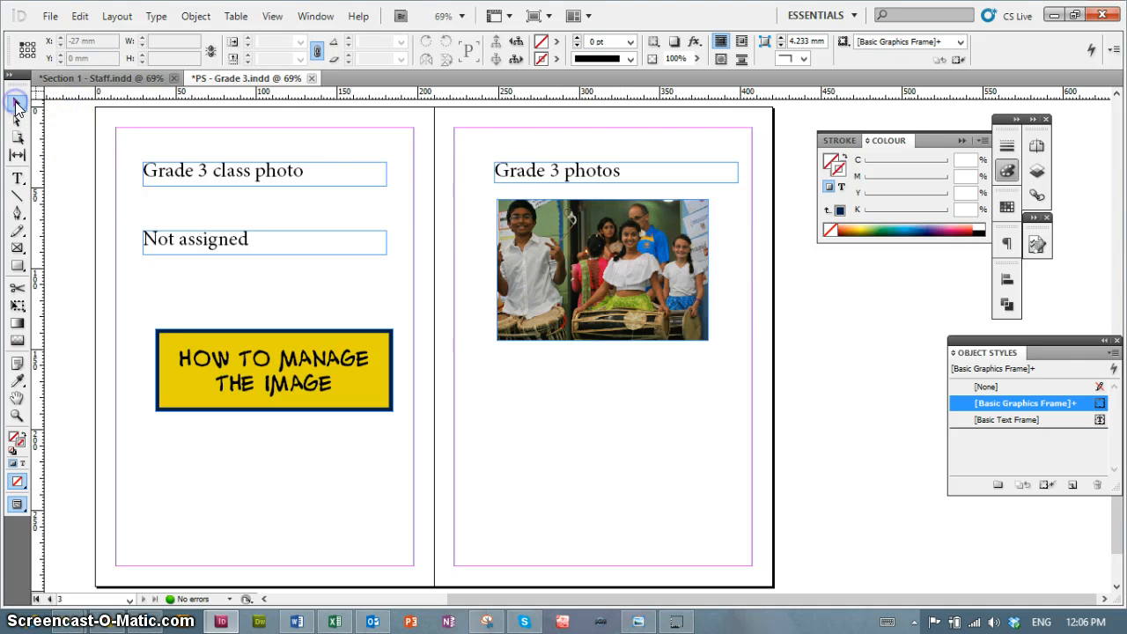
click(603, 268)
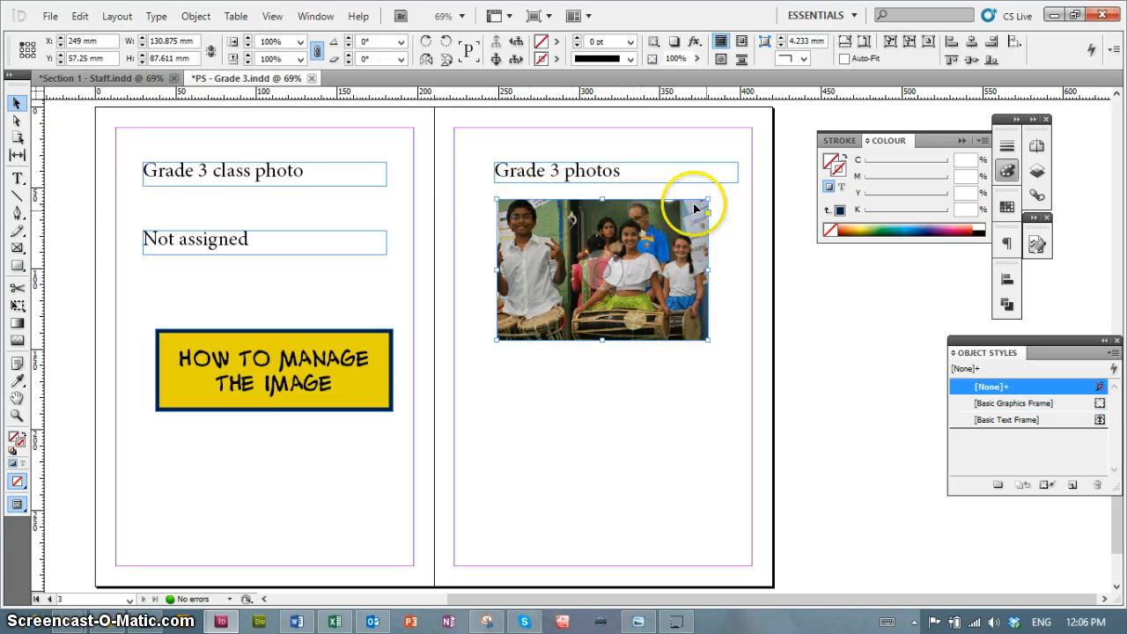
mouse_move(766, 210)
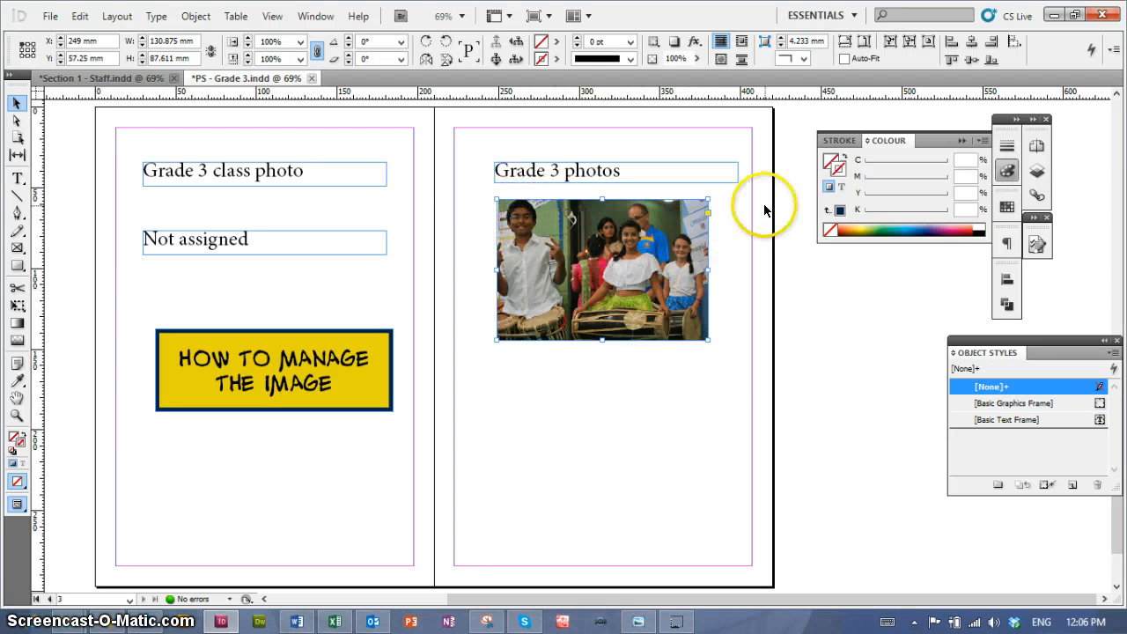
mouse_move(628, 387)
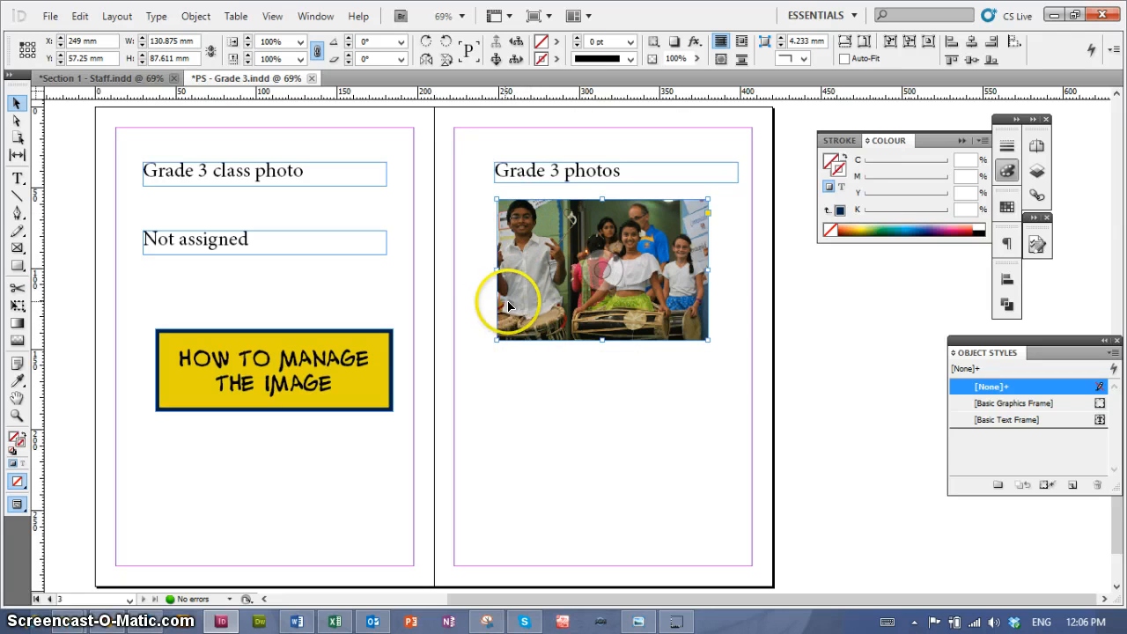
mouse_move(498, 269)
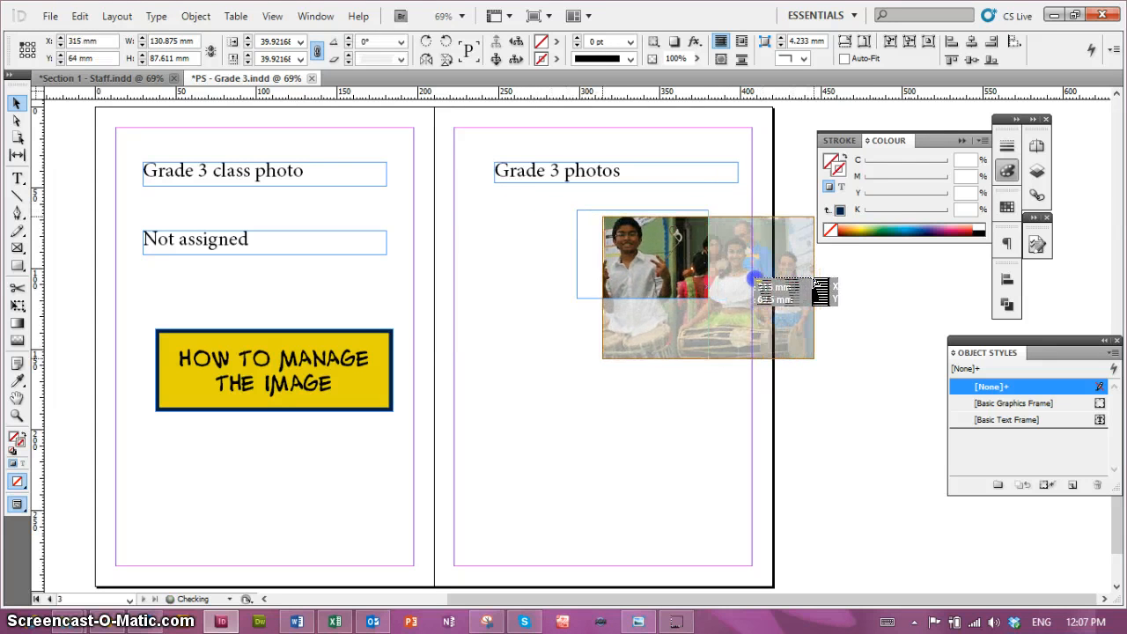
Drag the content grabber left to centre the children inside the cropped frame.
drag(705, 282, 629, 268)
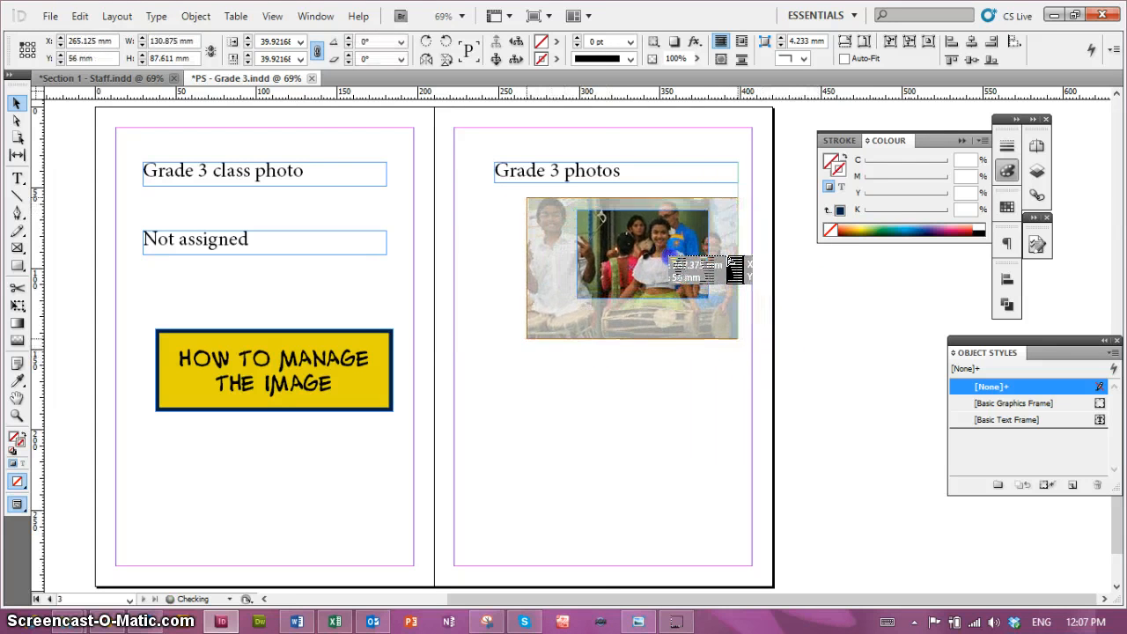
drag(632, 268, 607, 269)
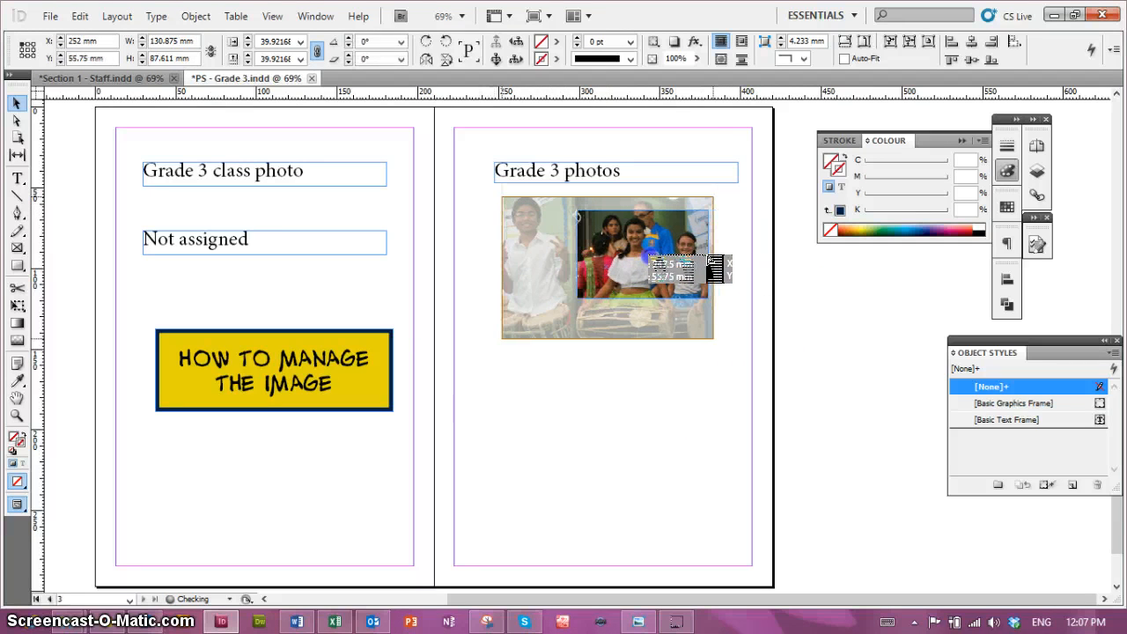